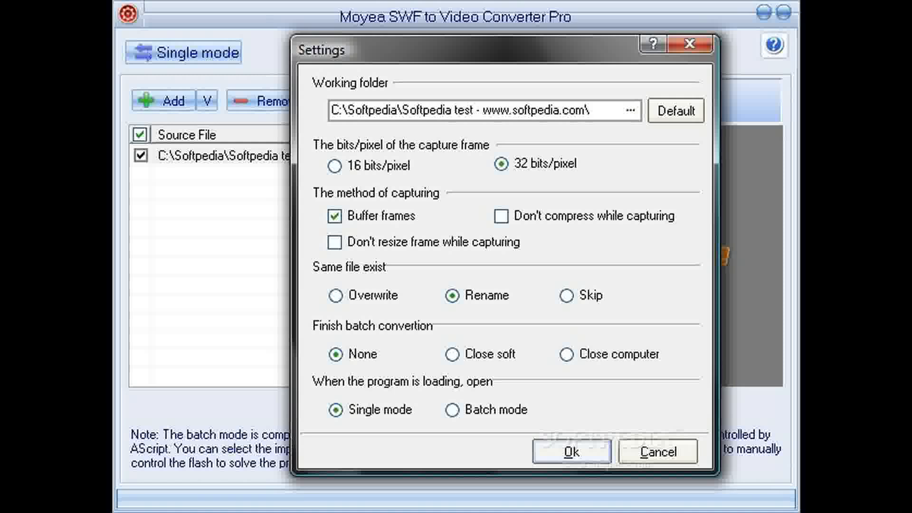
- Confirm the Settings dialog with Ok to show Beautiful.swf loaded in single-mode Input
{"action": "left_click", "coordinate": [571, 451]}
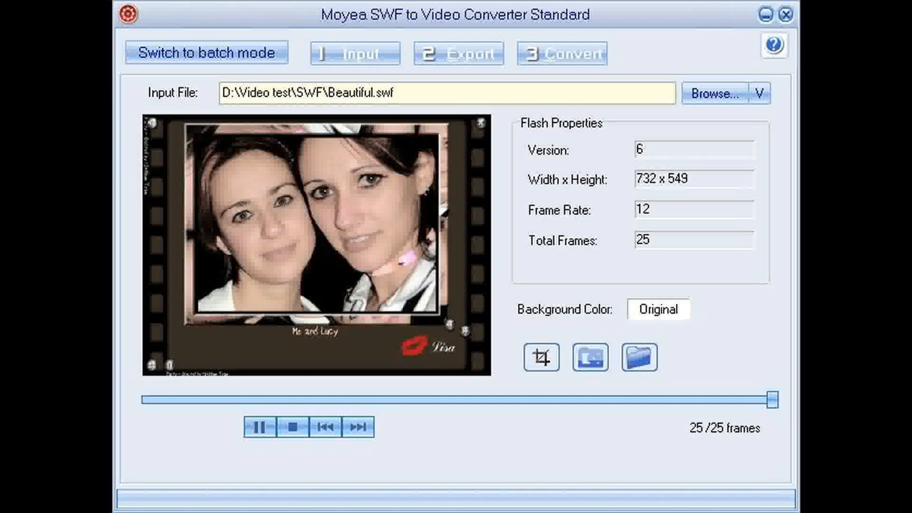
- Show the batch-mode file list with its Add menu, then the single-mode preview of Природа.swf (720×540)
{"action": "left_click", "coordinate": [206, 53]}
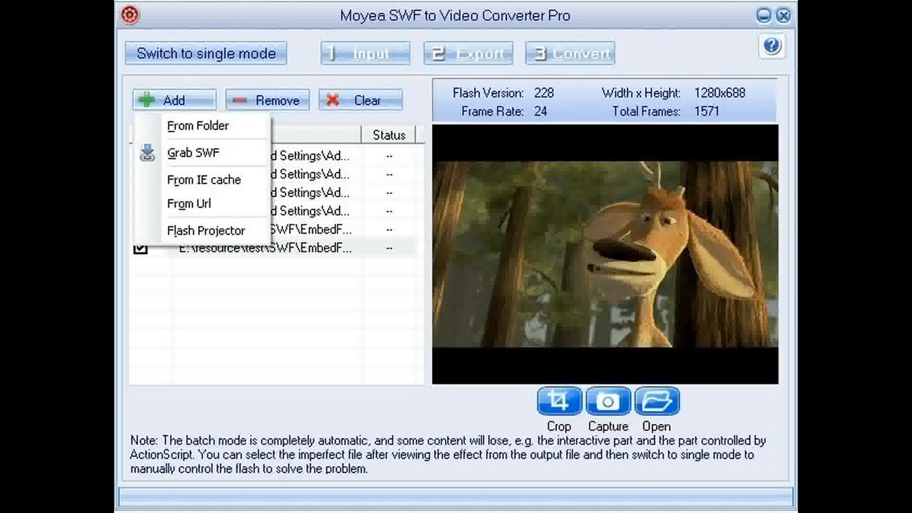
{"action": "left_click", "coordinate": [205, 53]}
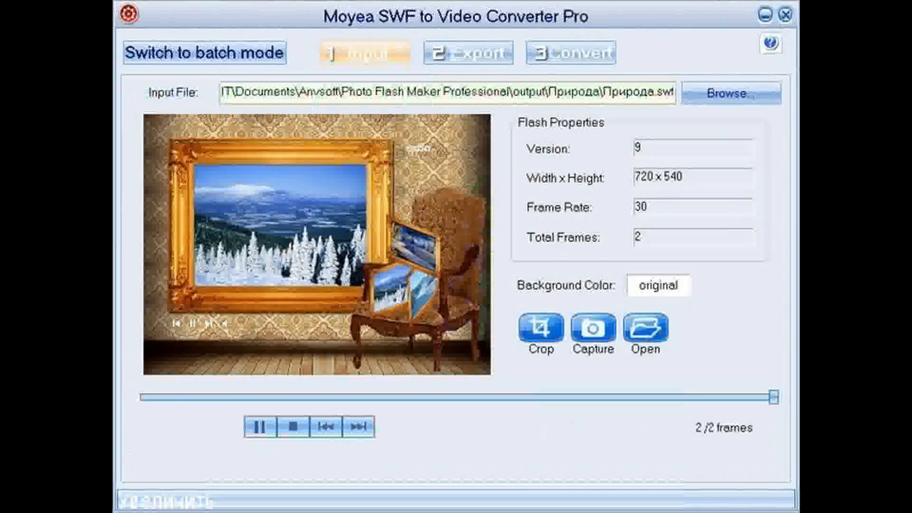